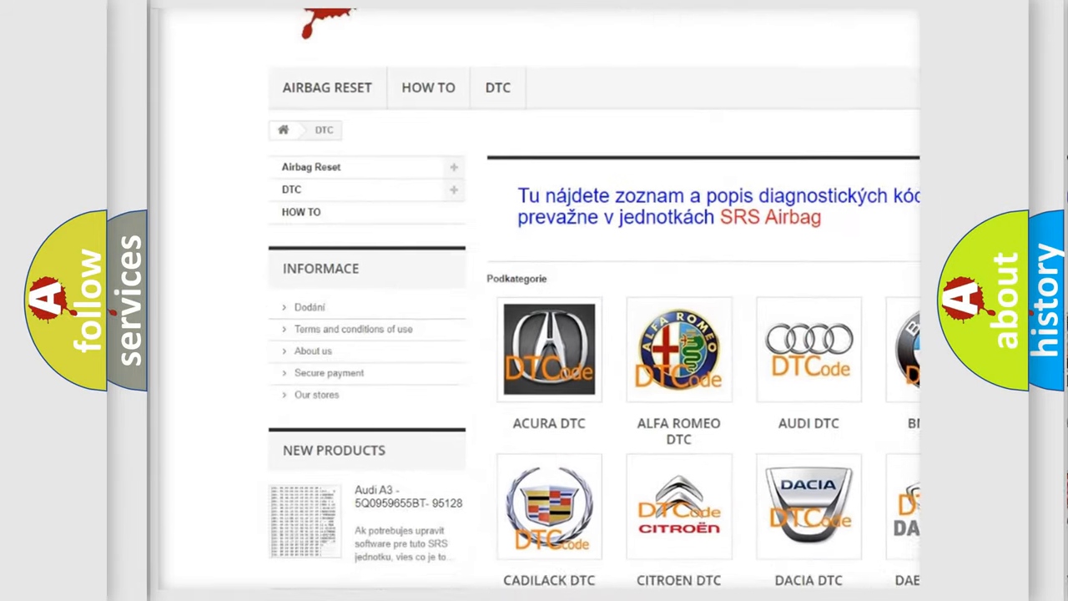
scroll(down, 3)
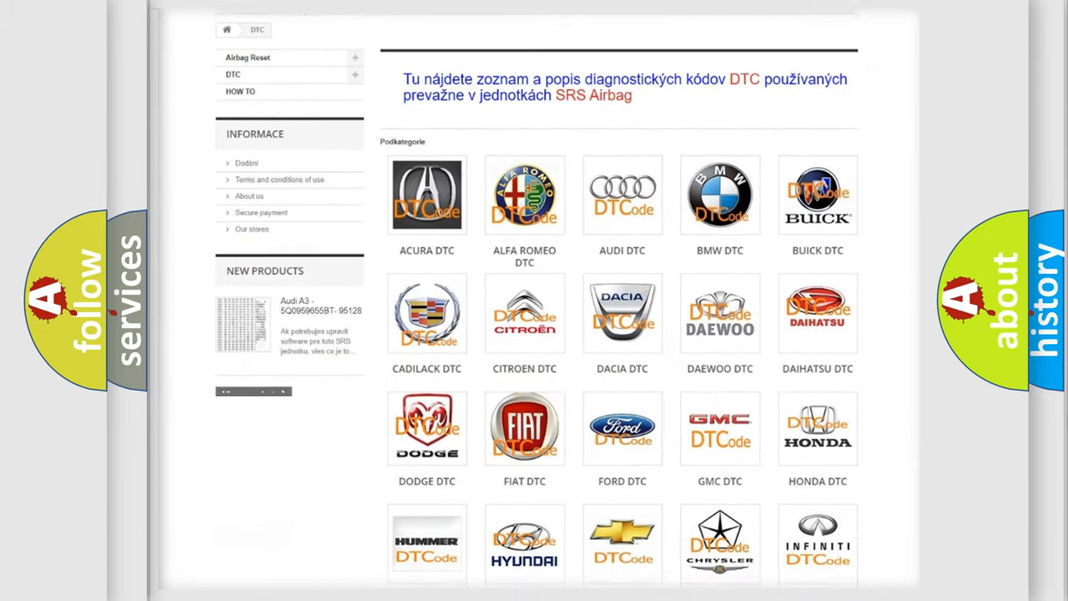
scroll(down, 3)
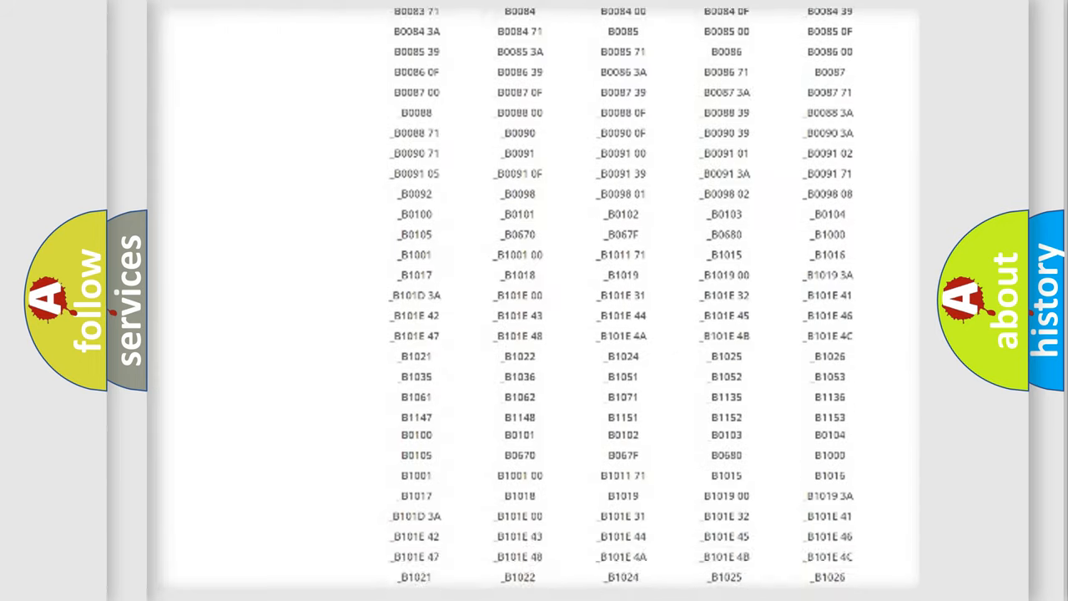
scroll(up, 3)
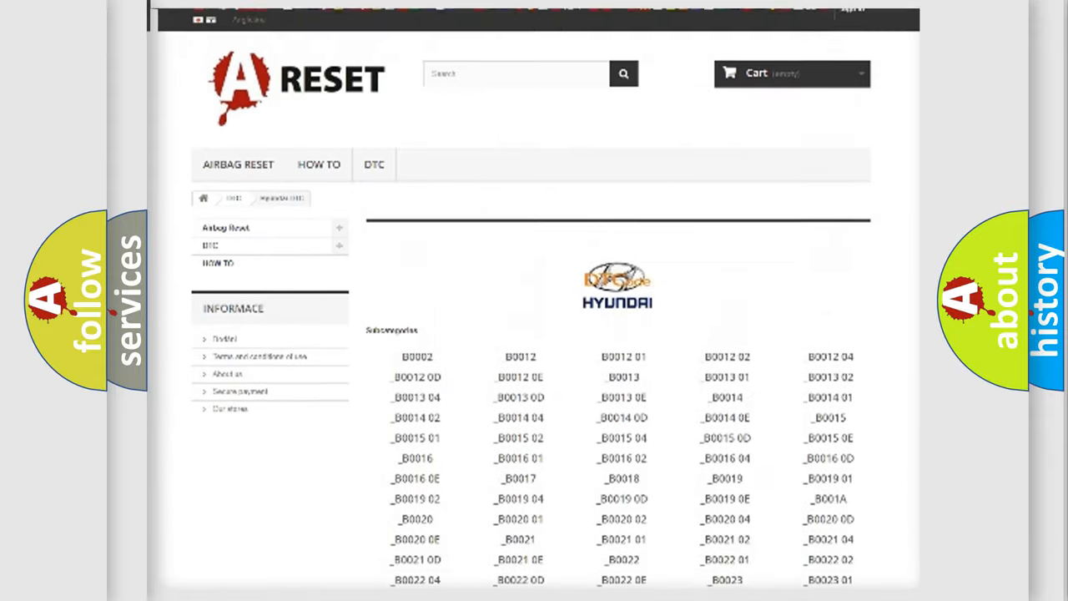